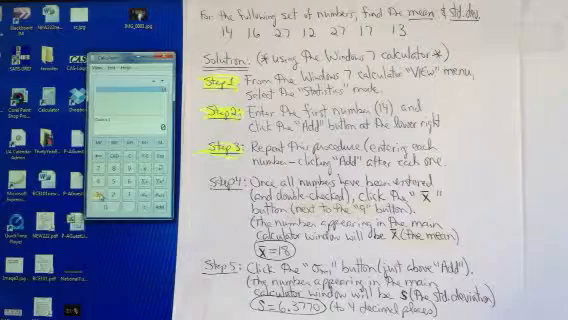
{"action": "type", "text": "16"}
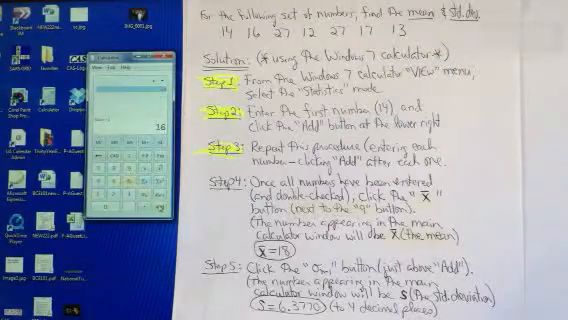